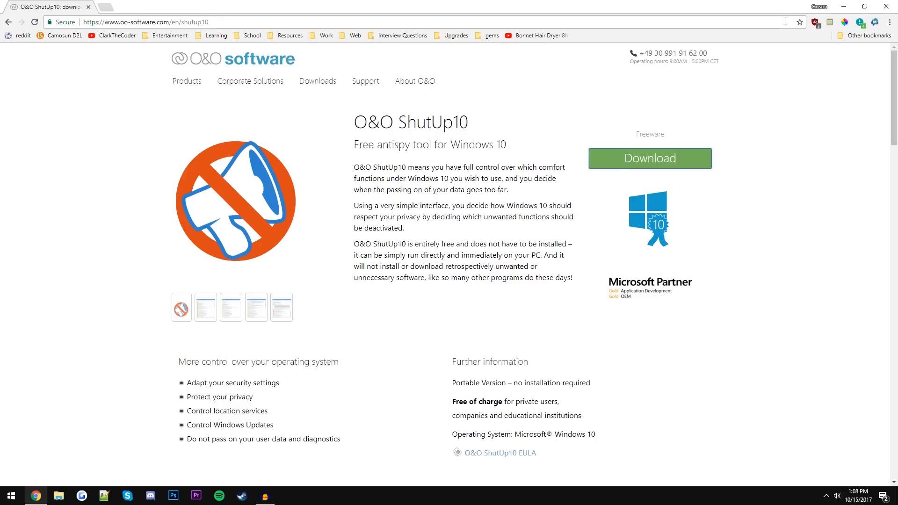
mouse_move(668, 132)
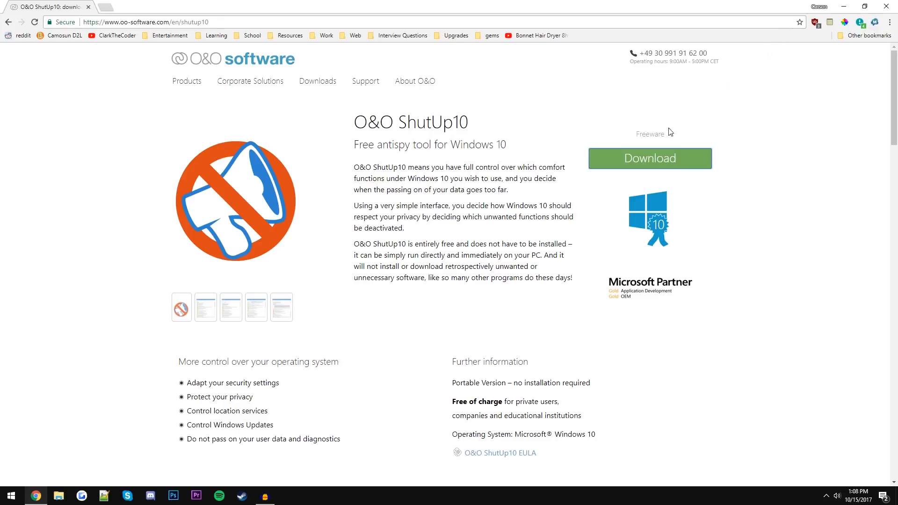
Step: Download OOSU10.exe from the O&O ShutUp10 page and save it to the Desktop
click(650, 158)
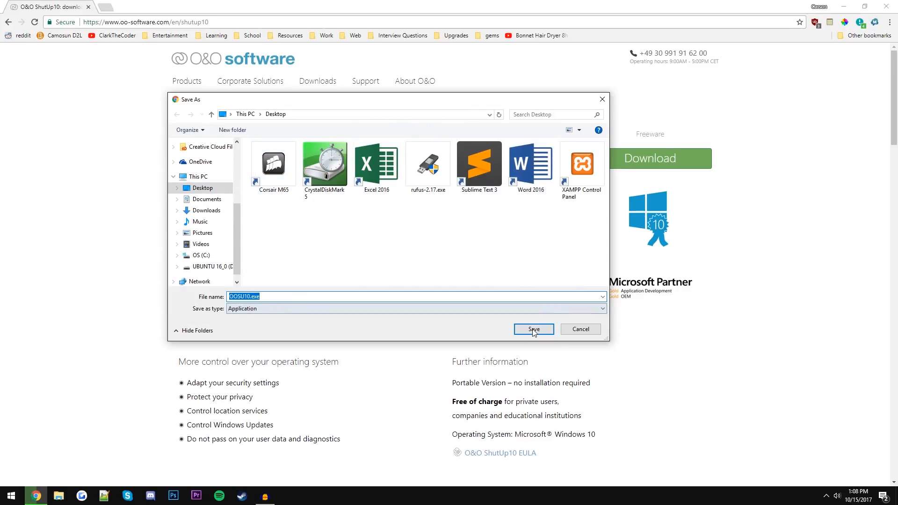
click(533, 329)
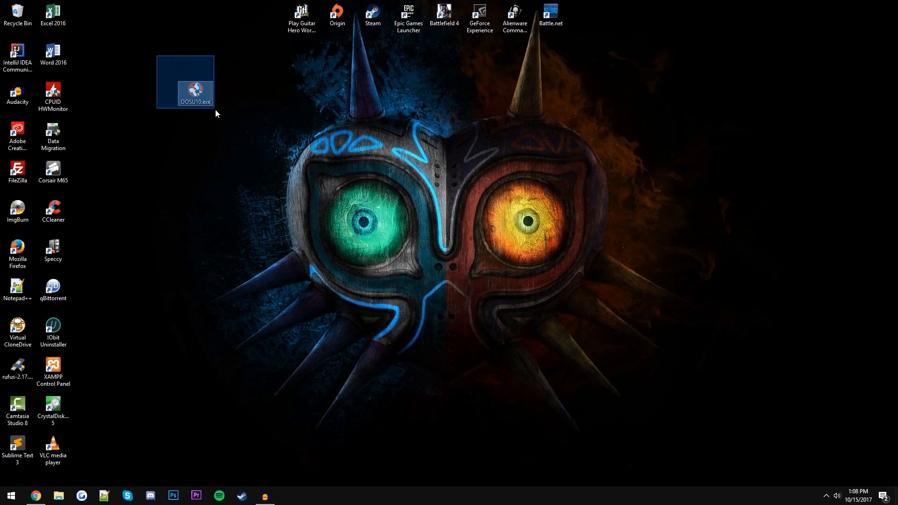
Step: Launch OOSU10.exe from the desktop to open O&O ShutUp10
click(155, 116)
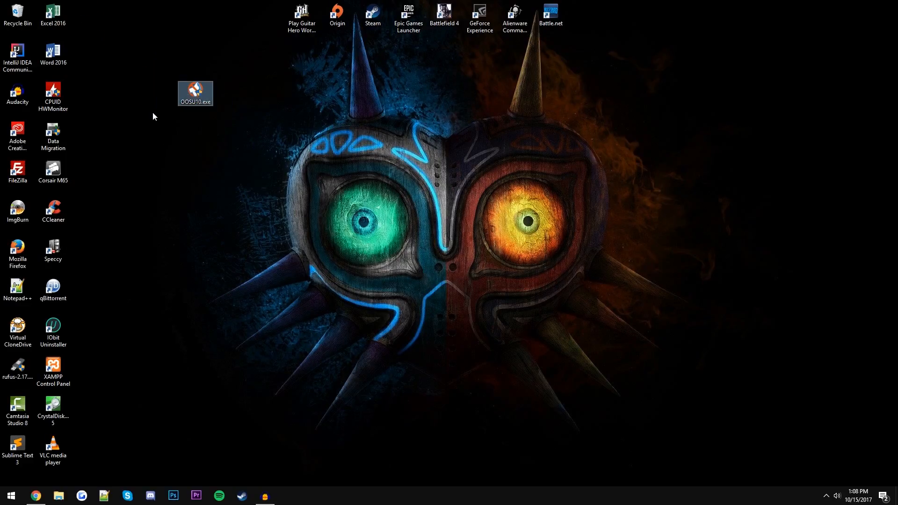
click(194, 94)
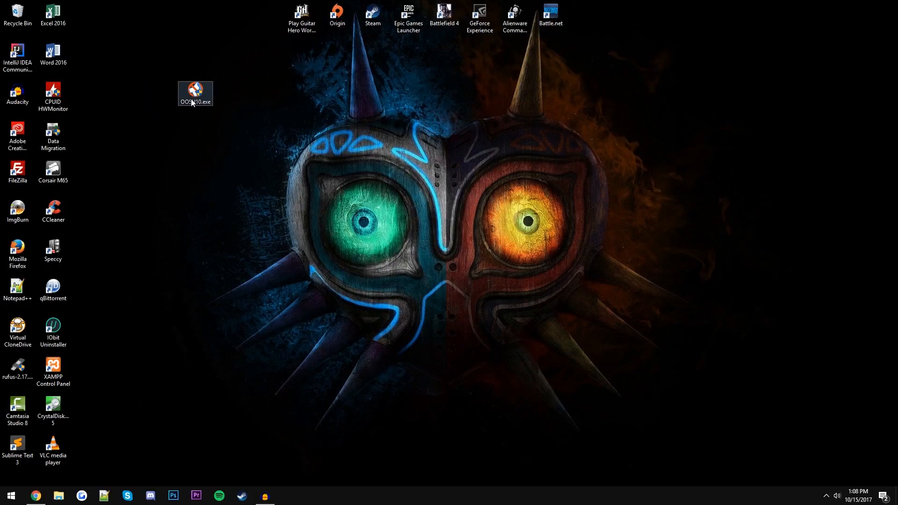
mouse_move(196, 98)
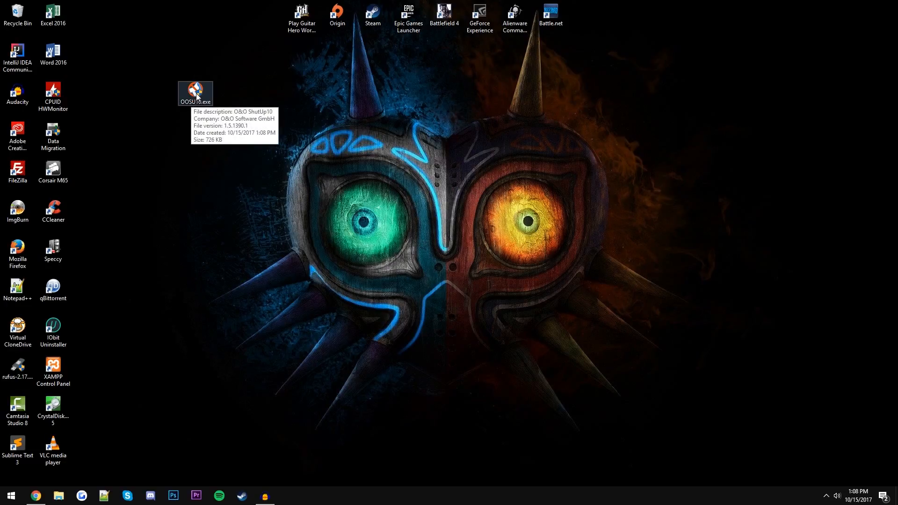
mouse_move(390, 299)
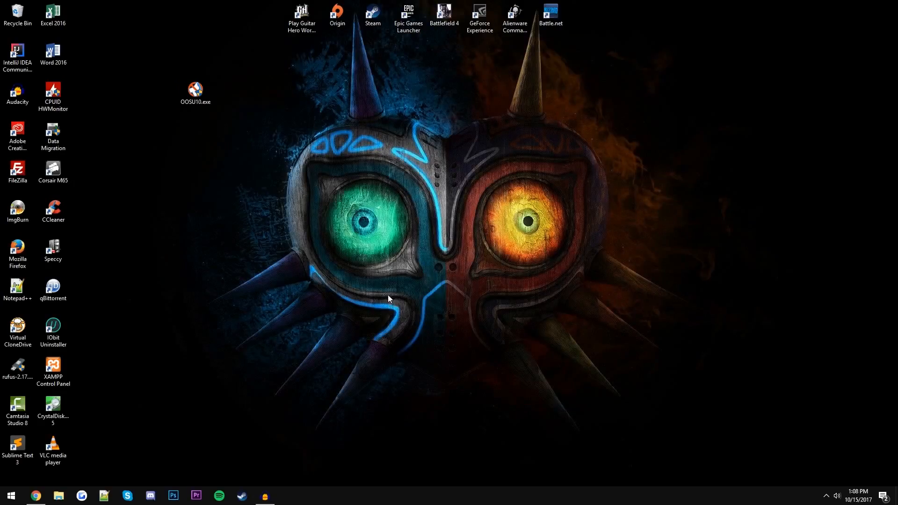
double_click(195, 89)
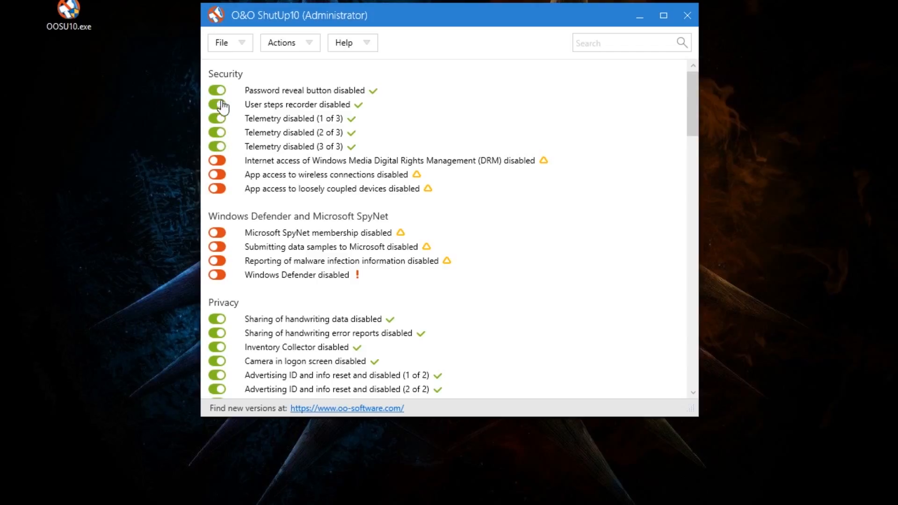
Step: Apply all recommended settings from the Actions menu, declining the system restore point
click(289, 42)
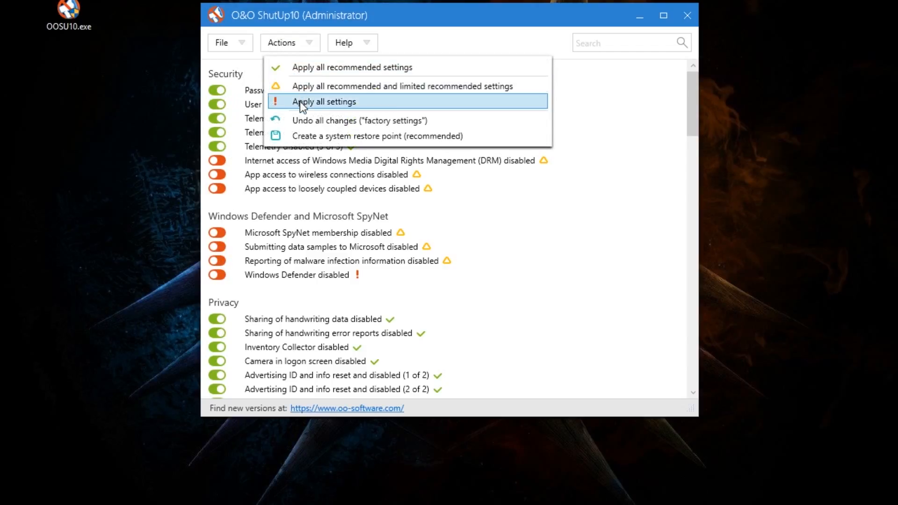
click(325, 101)
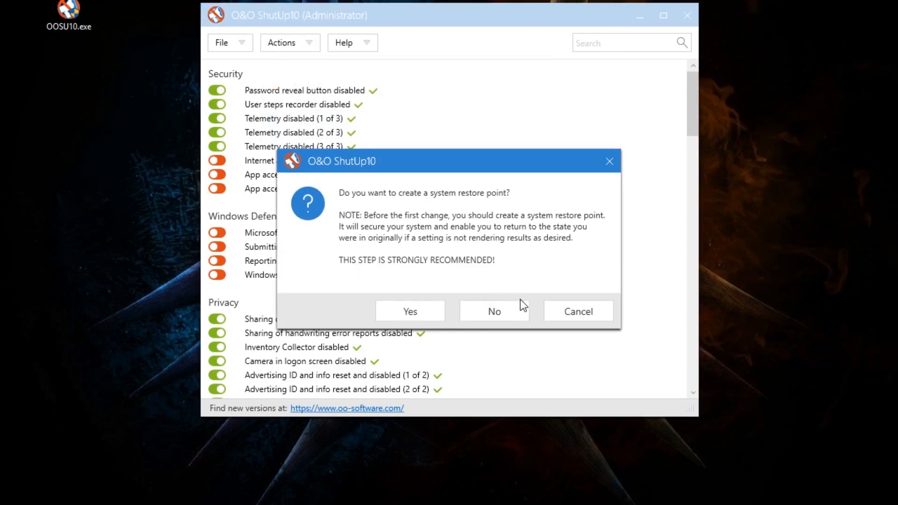
click(494, 311)
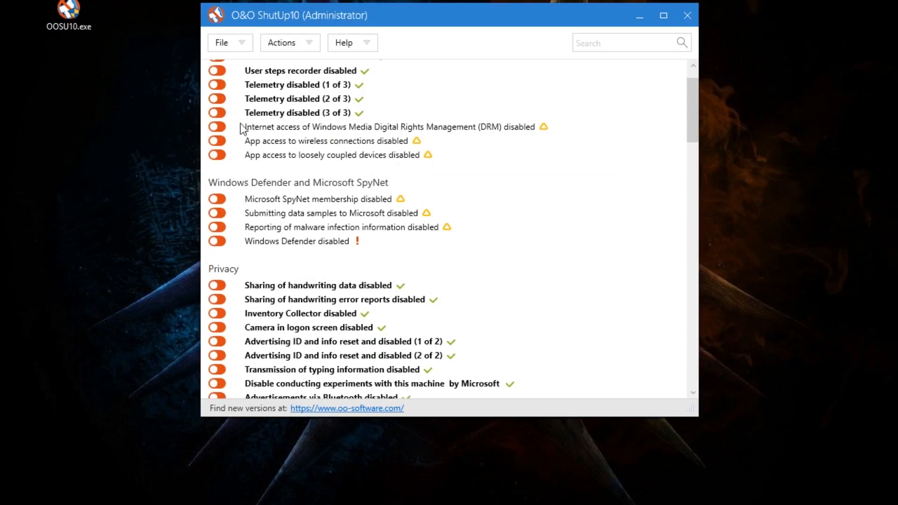
scroll(up, 3)
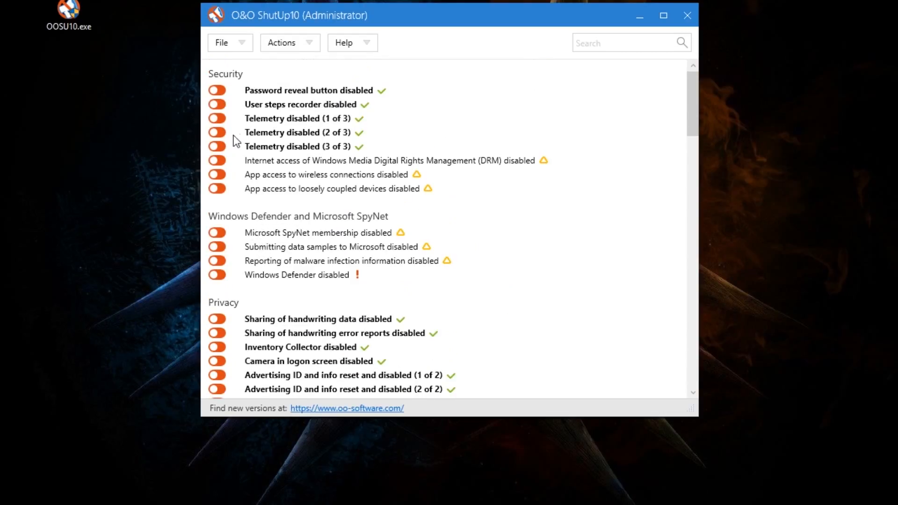
mouse_move(283, 54)
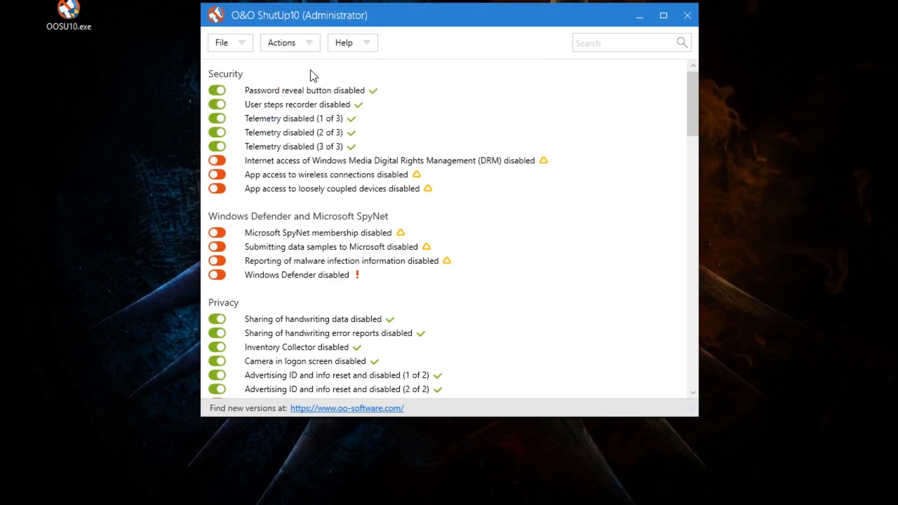
mouse_move(699, 93)
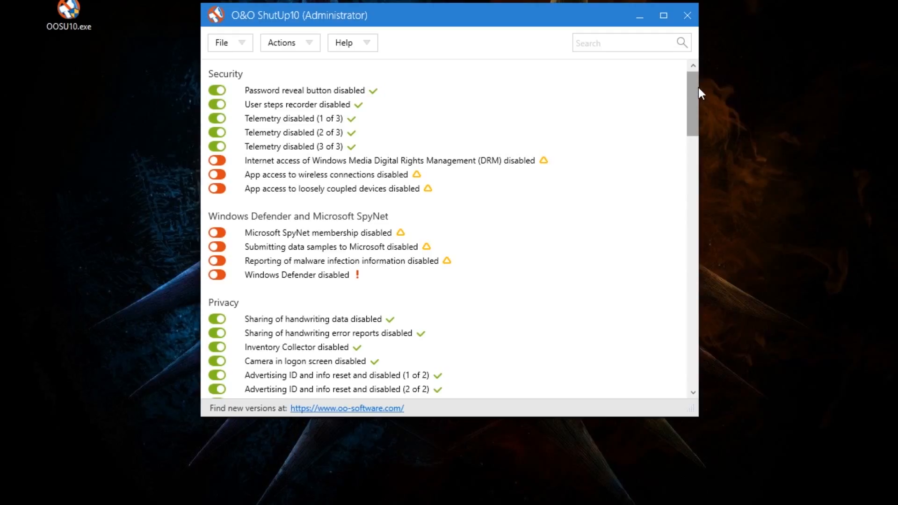
scroll(down, 3)
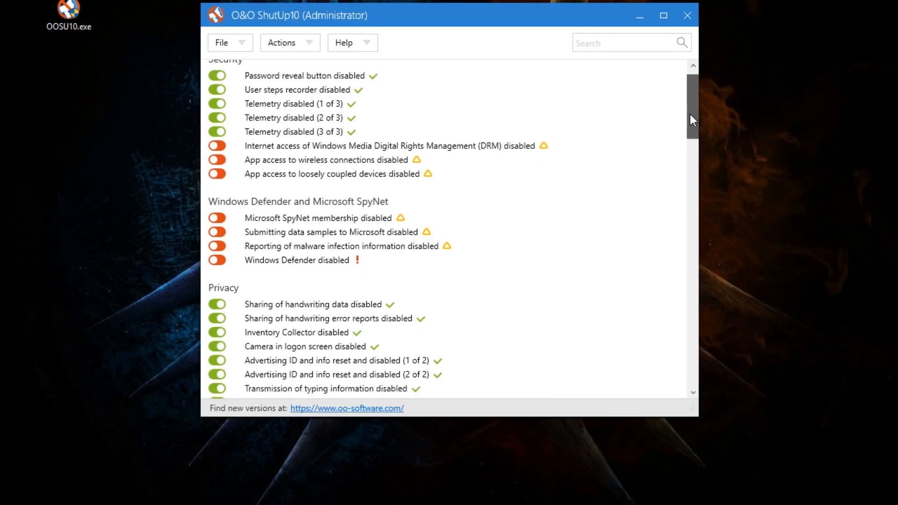
scroll(down, 3)
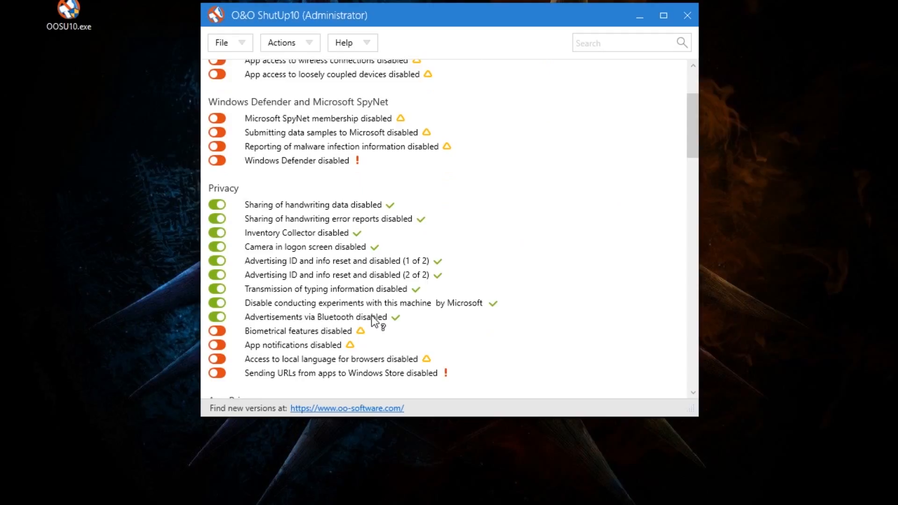
scroll(down, 3)
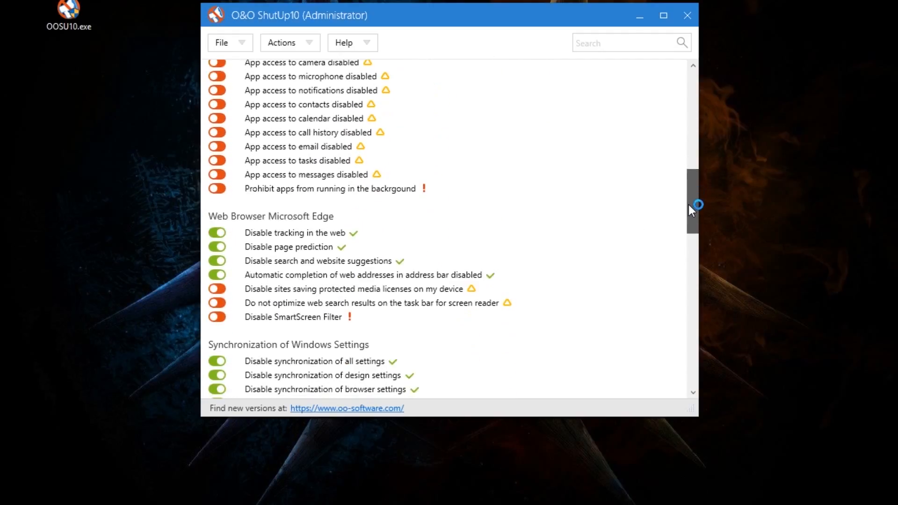
drag(692, 204, 692, 263)
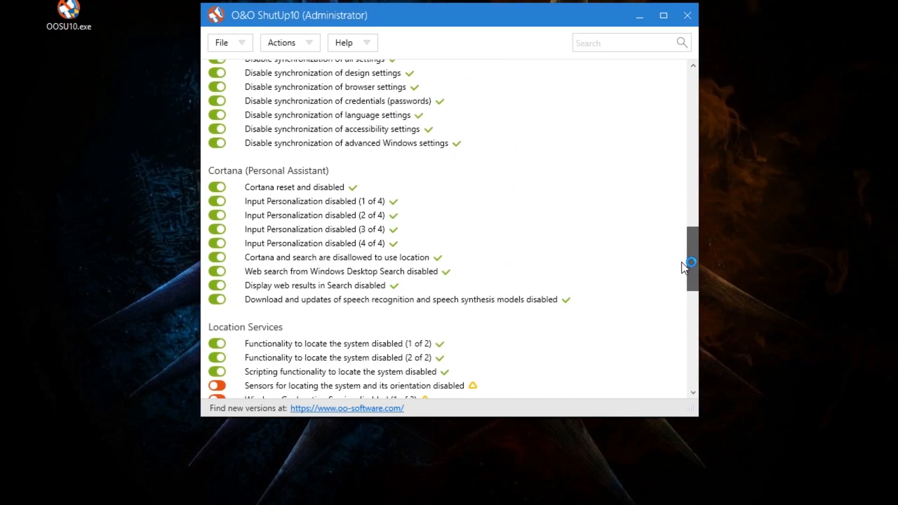
scroll(down, 3)
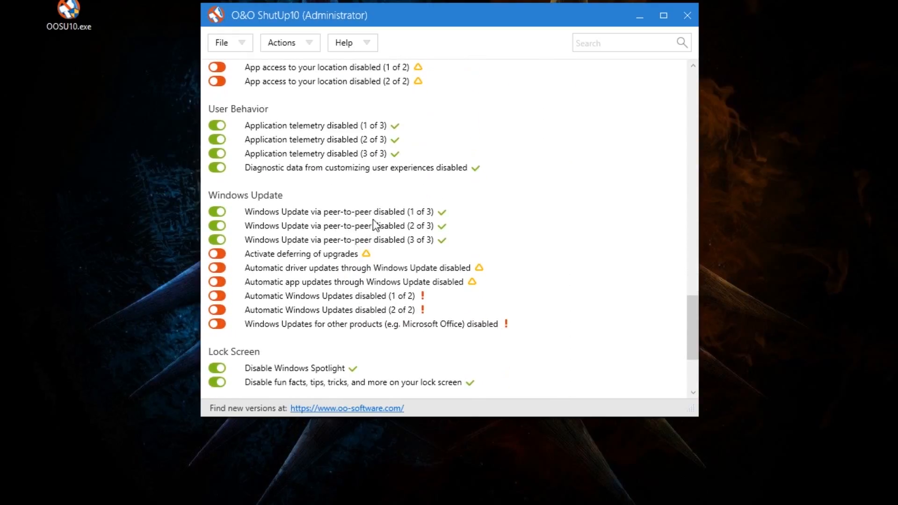
mouse_move(373, 237)
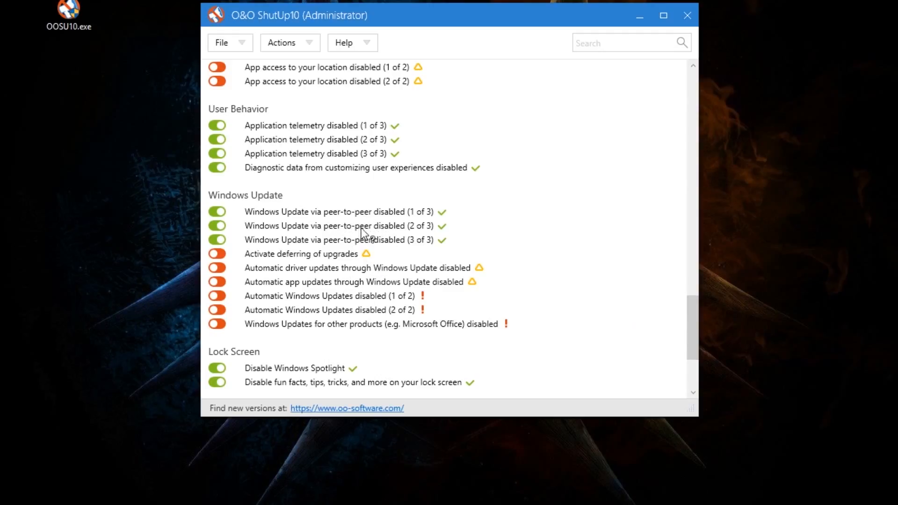
scroll(down, 3)
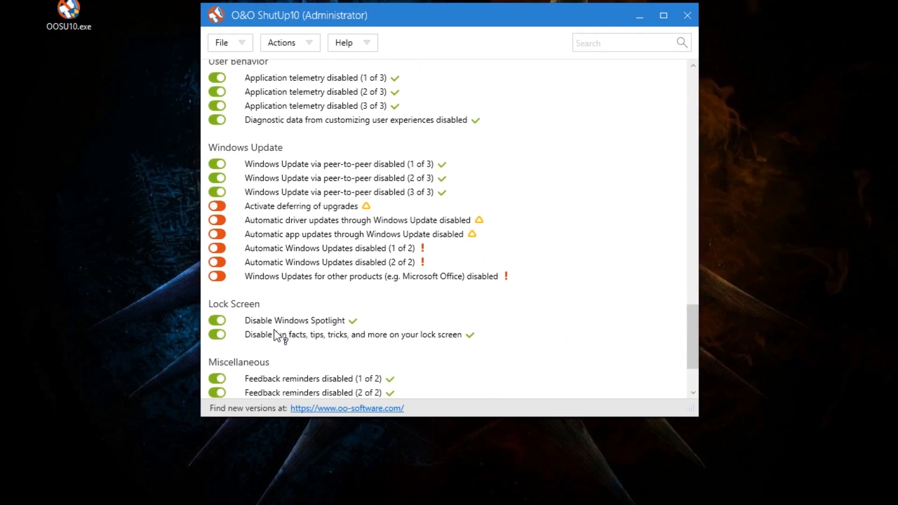
mouse_move(435, 349)
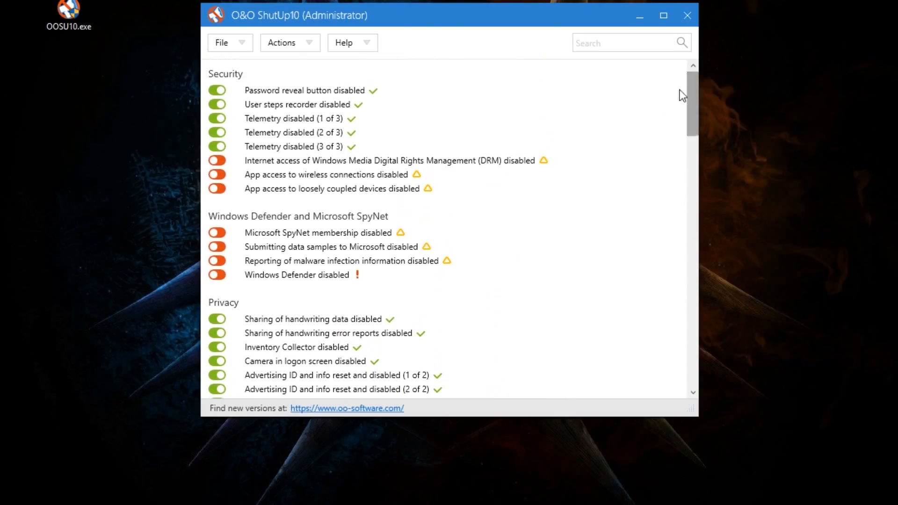
mouse_move(261, 169)
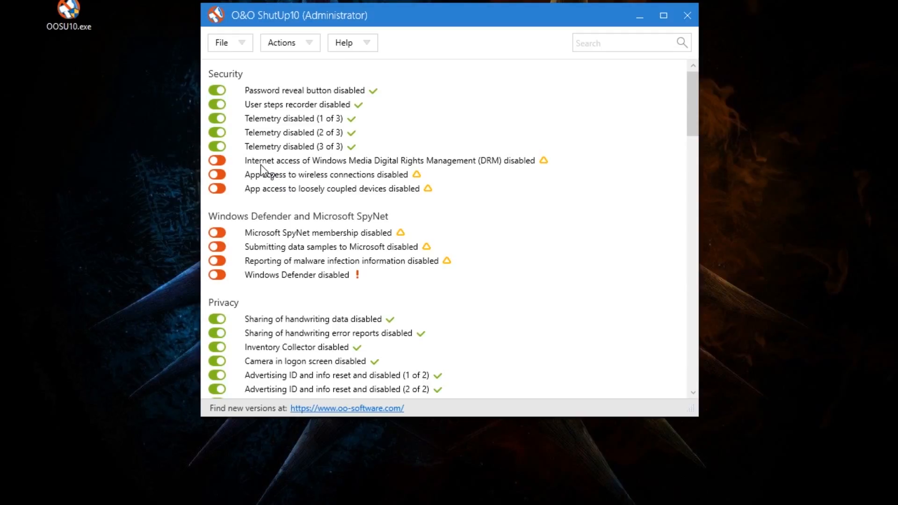
scroll(down, 3)
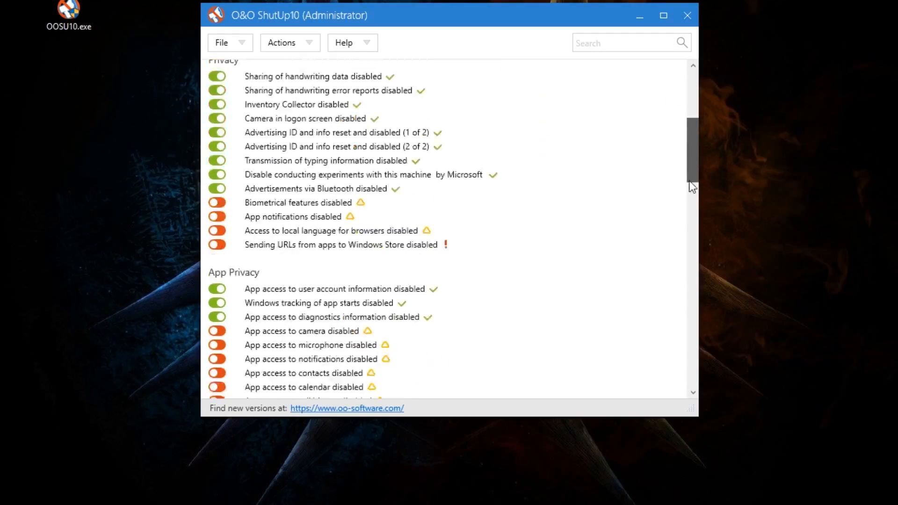
scroll(down, 3)
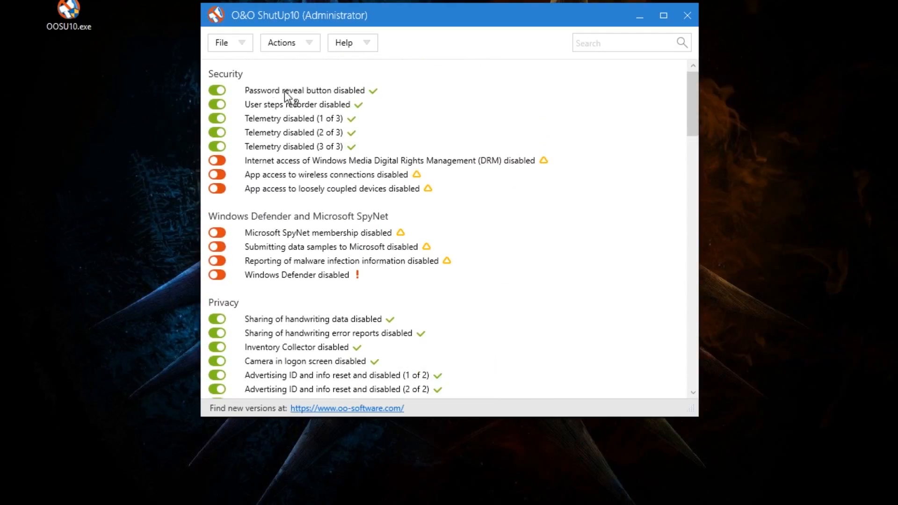
mouse_move(285, 108)
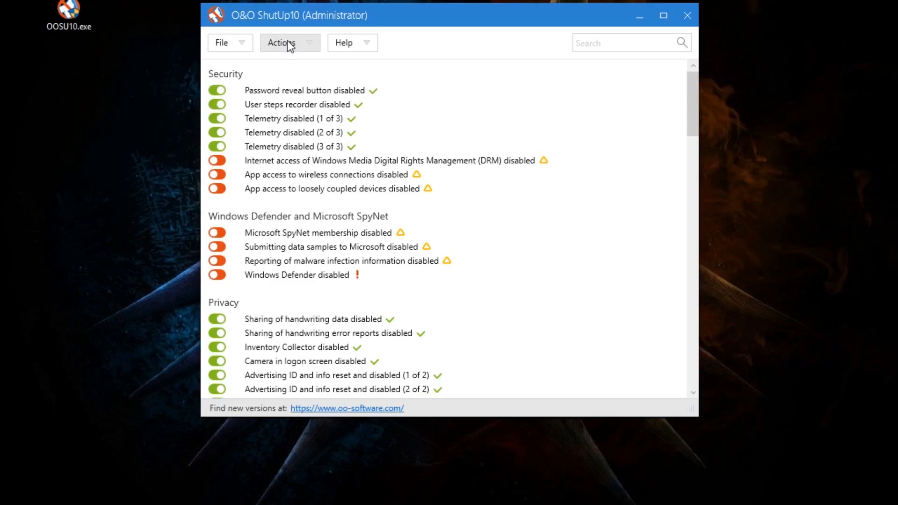
Step: Use the Actions menu, then scroll to the Privacy and App Privacy sections to check toggles
click(289, 43)
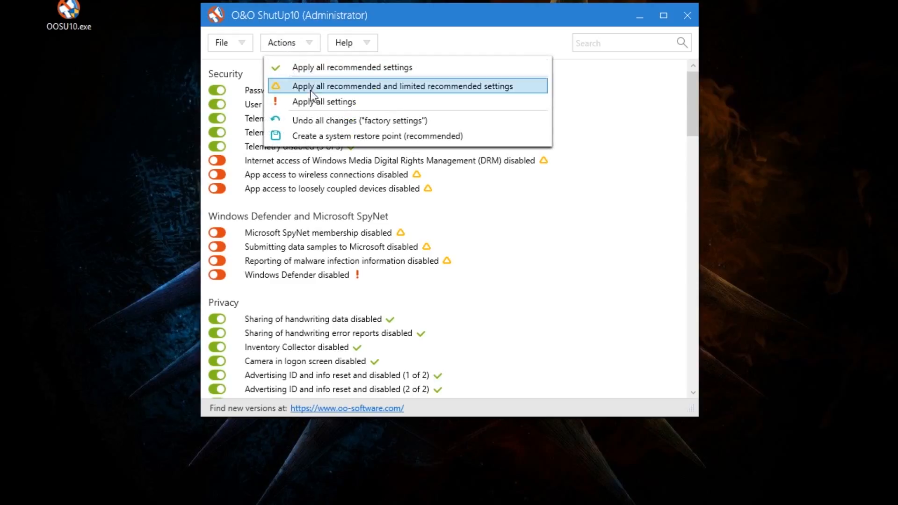
mouse_move(383, 135)
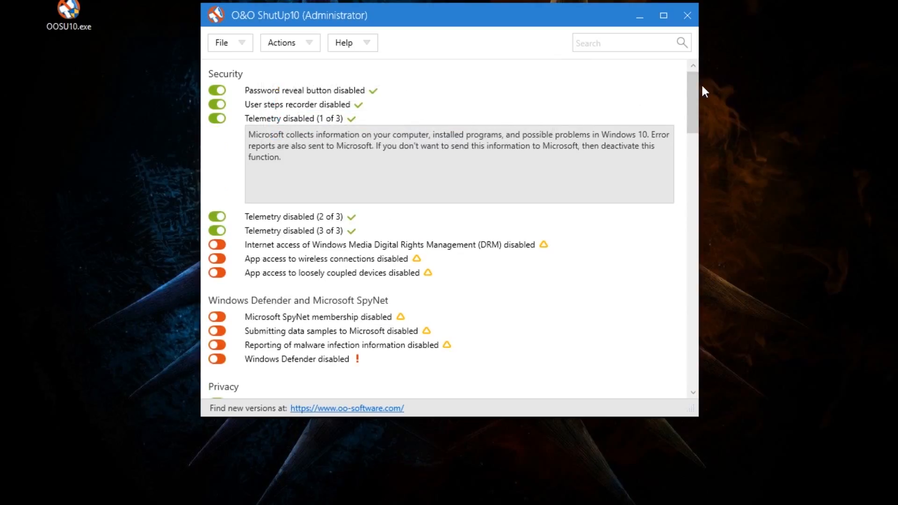
scroll(down, 3)
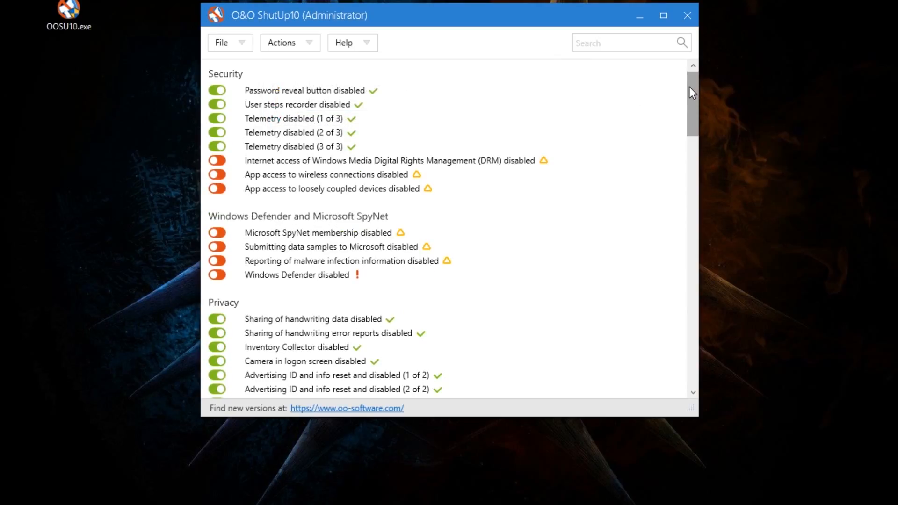
mouse_move(525, 97)
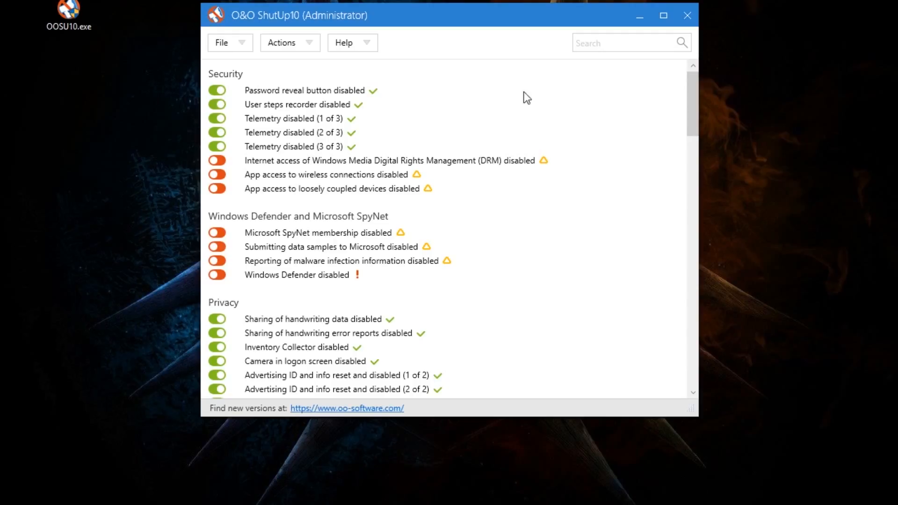
mouse_move(694, 98)
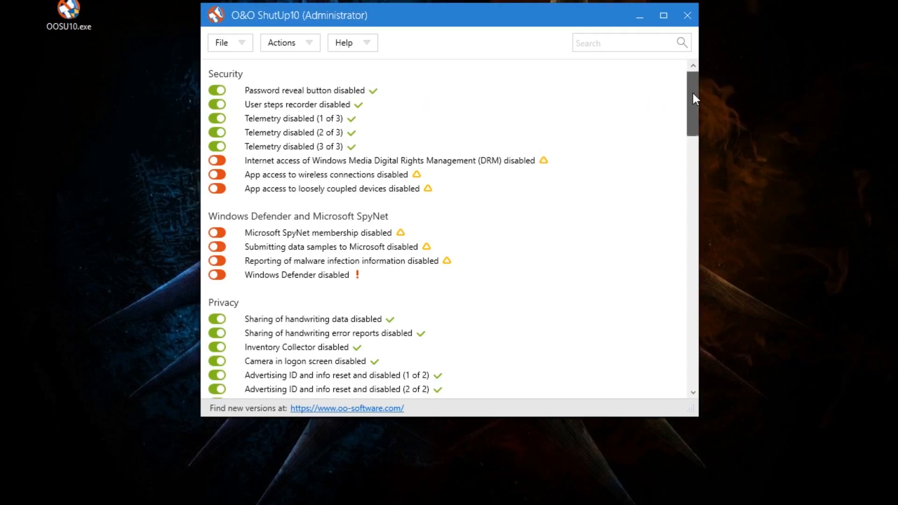
scroll(down, 3)
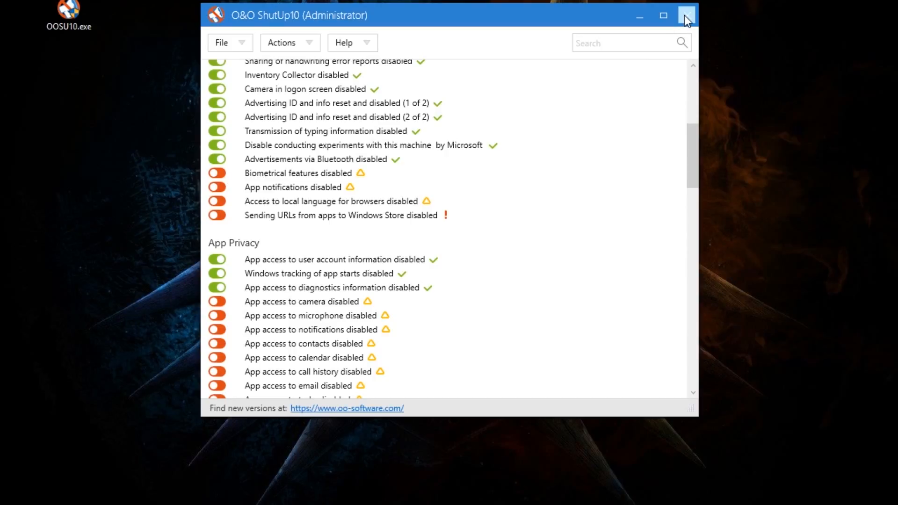
Step: Close O&O ShutUp10, confirming Yes so the Reboot System prompt appears
click(687, 15)
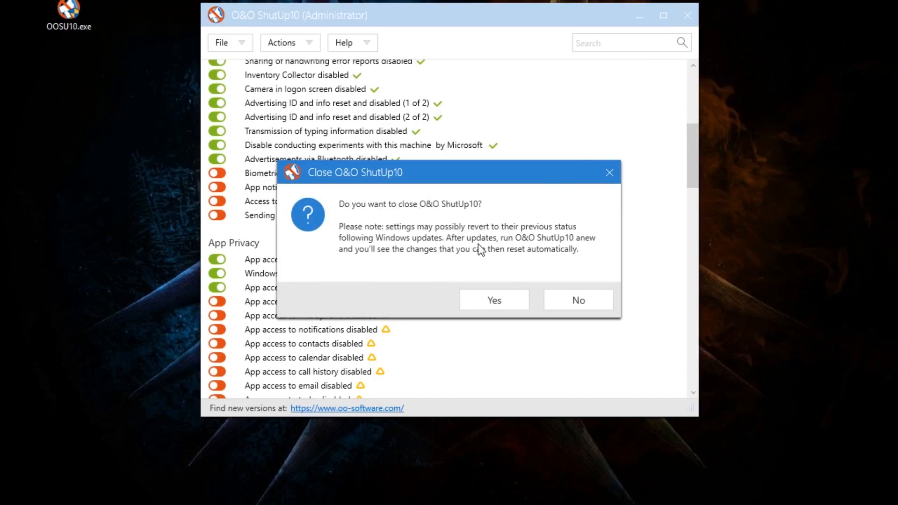
click(494, 300)
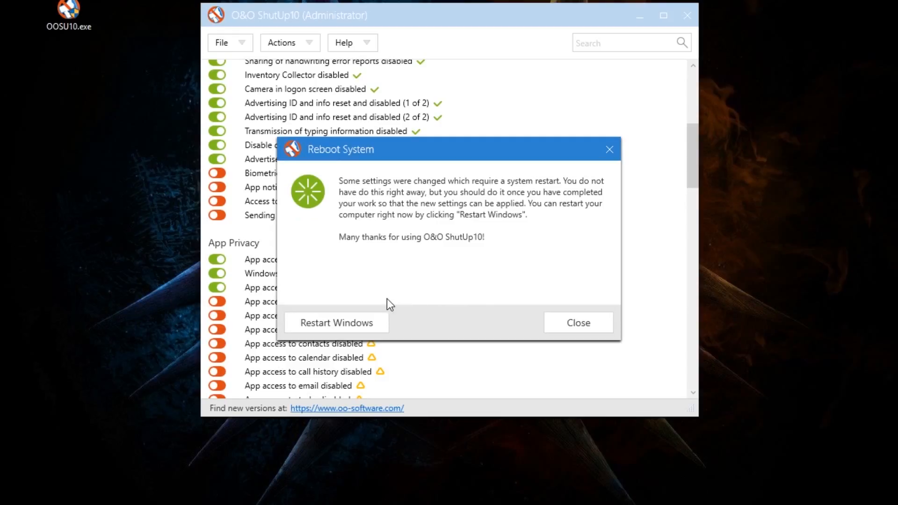
mouse_move(377, 154)
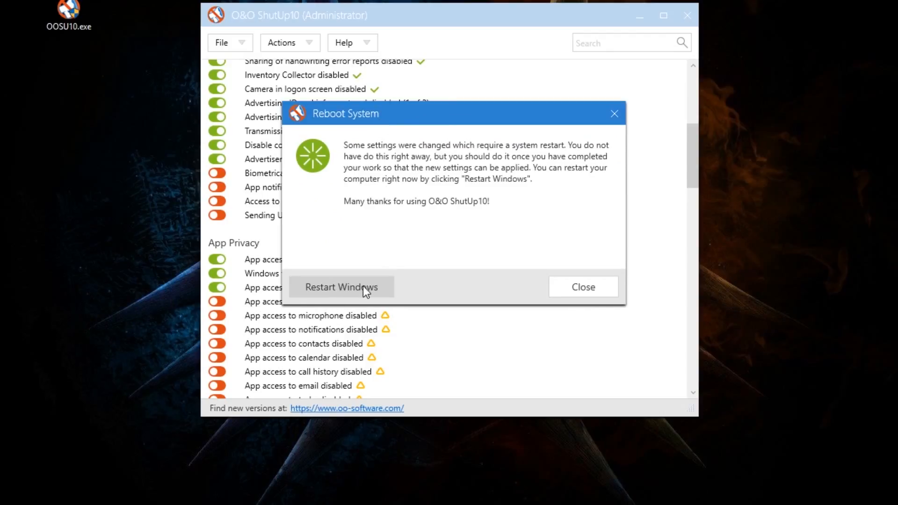
mouse_move(368, 293)
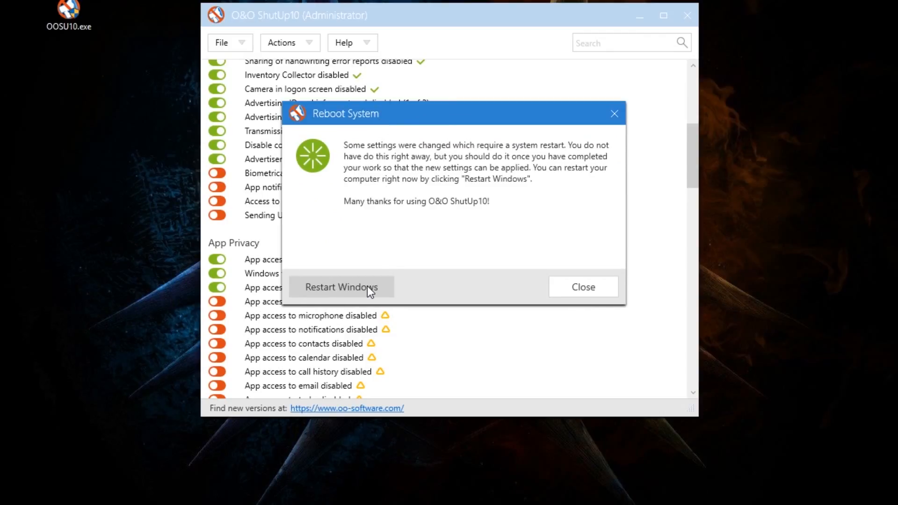